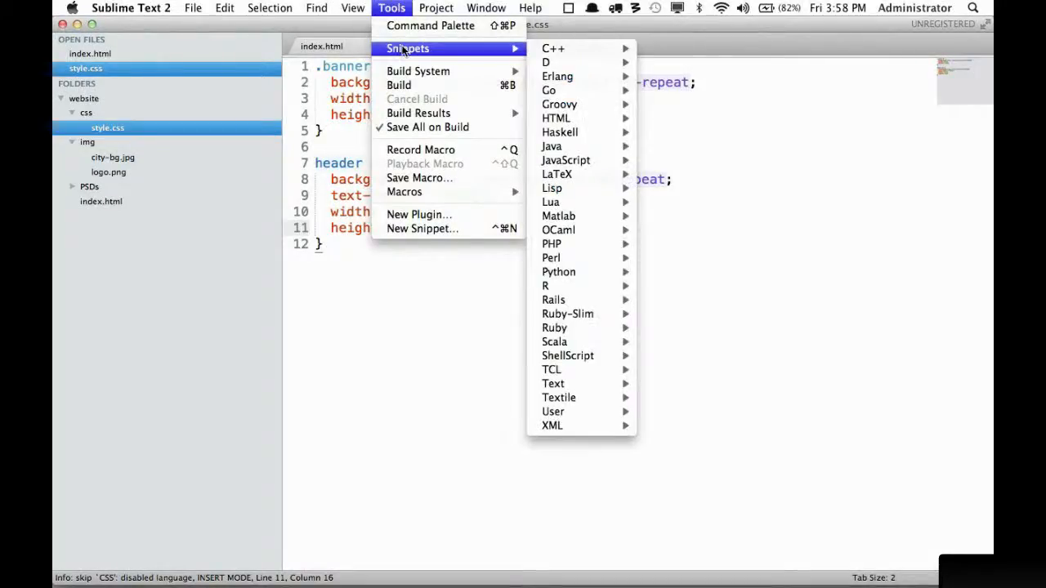
mouse_move(461, 57)
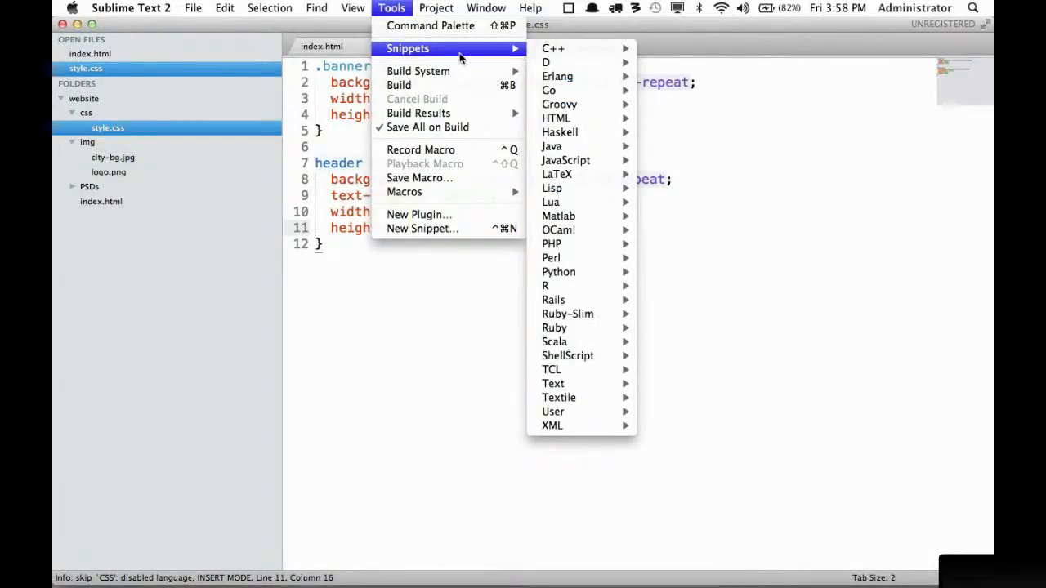
Insert a float: left; line from the CSS snippet list and remove it again.
click(553, 412)
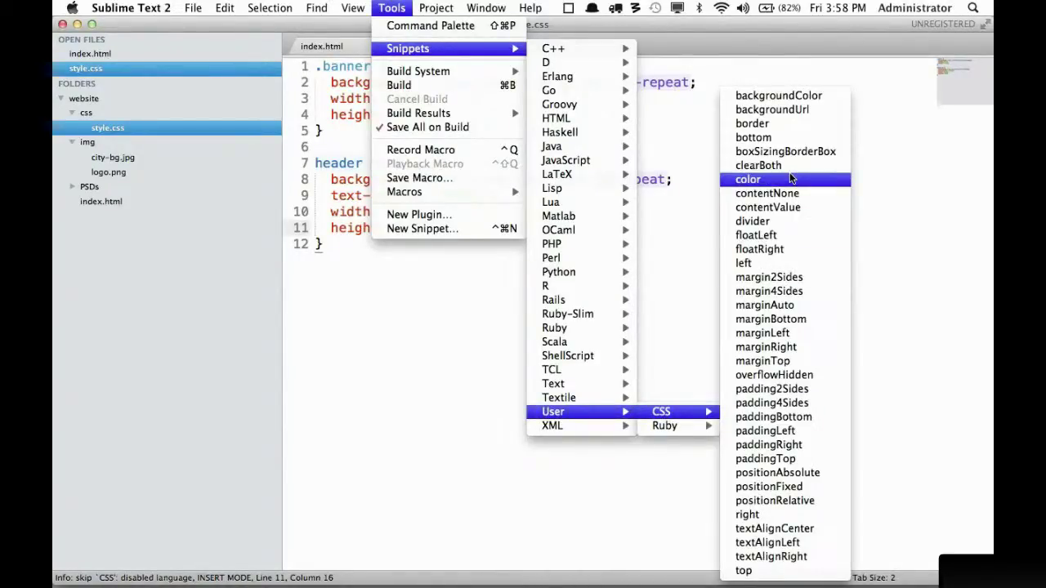
mouse_move(775, 417)
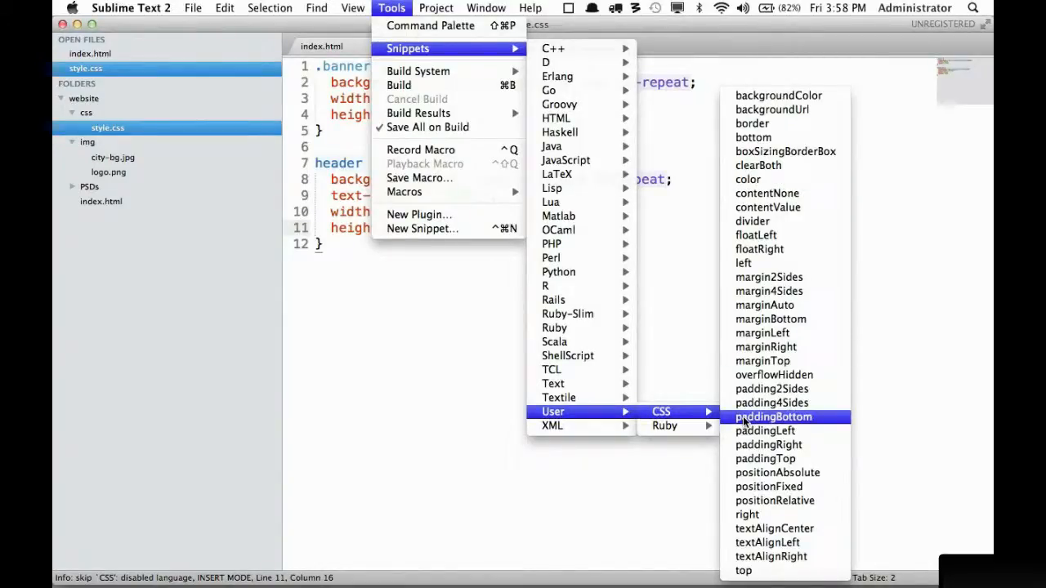
mouse_move(605, 412)
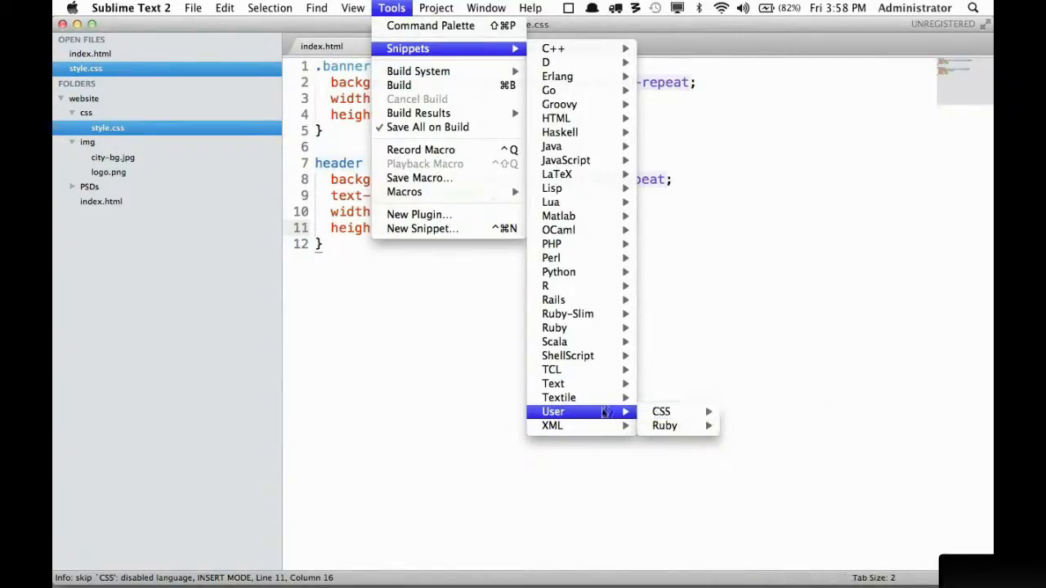
mouse_move(552, 188)
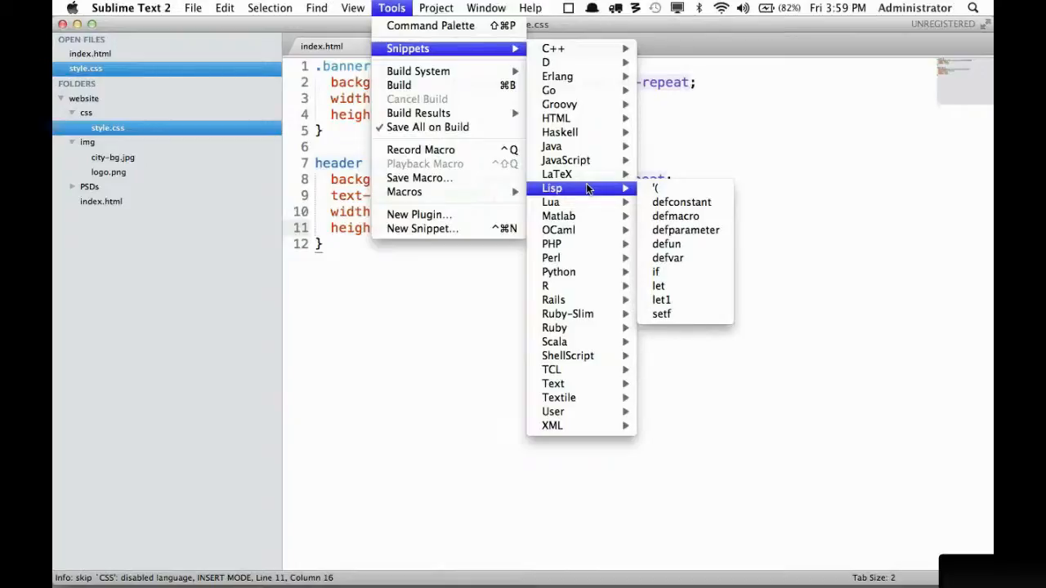
mouse_move(559, 397)
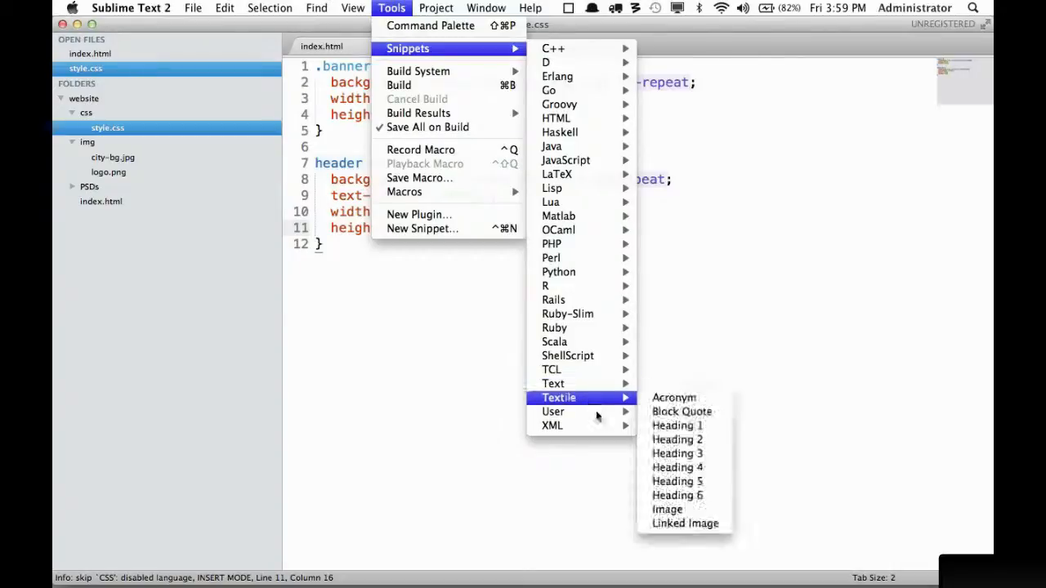
click(553, 412)
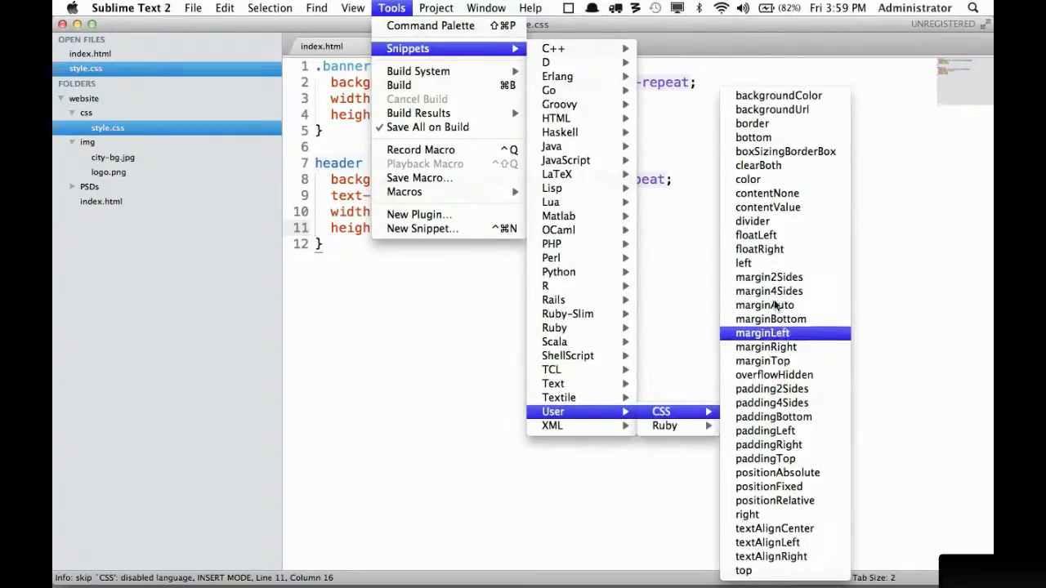
mouse_move(755, 236)
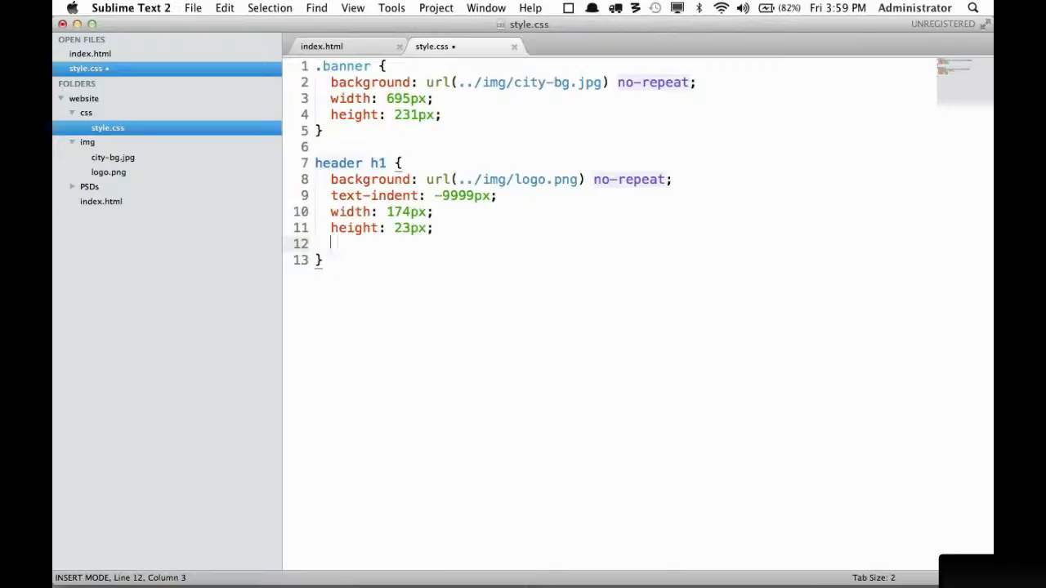
text(float: left;)
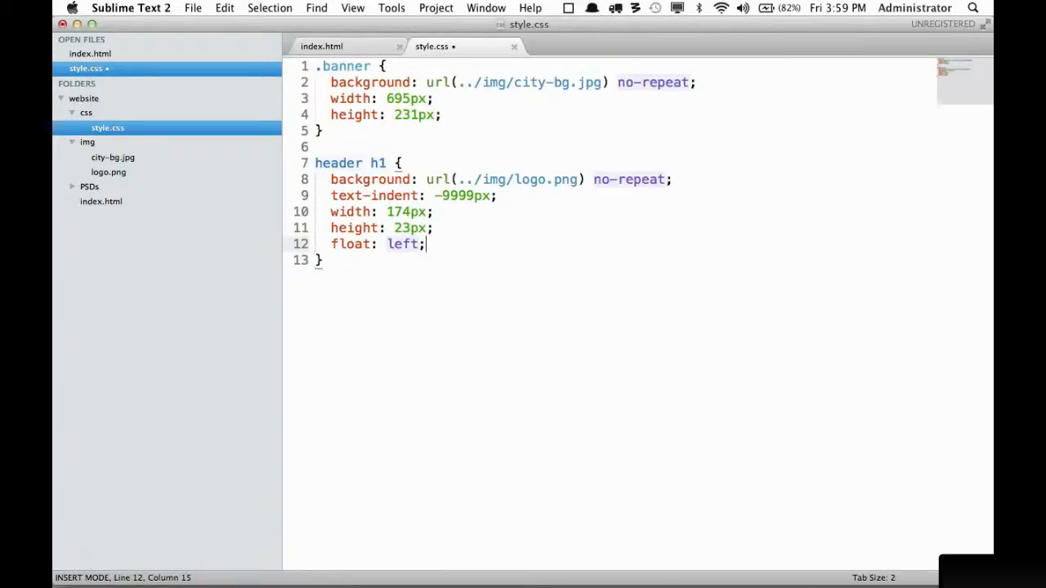
key(backspace)
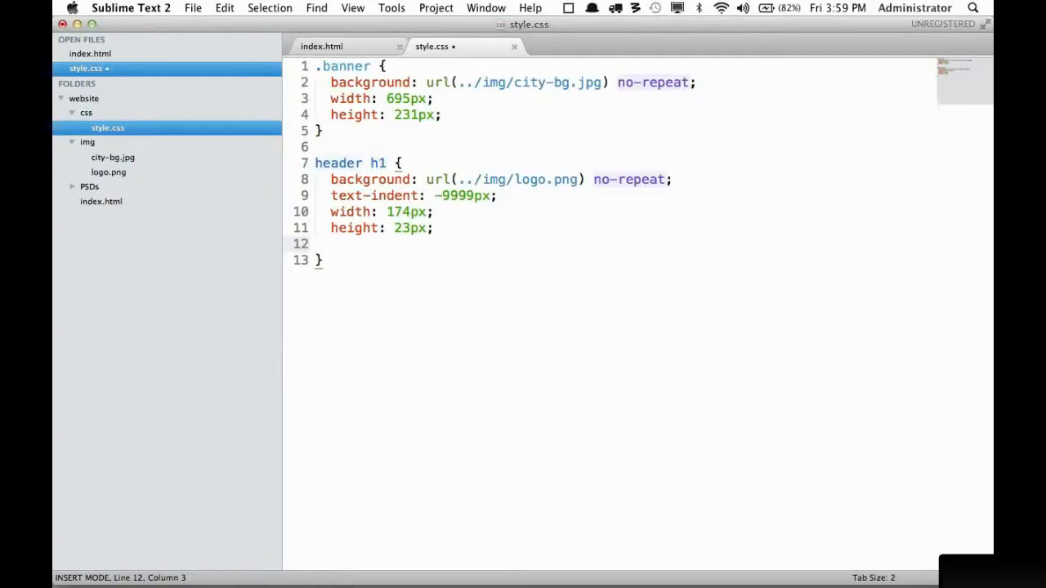
Expand the margin snippet in header h1 and fill its fields as margin: 10px 10px;.
text(margin: 0 0;)
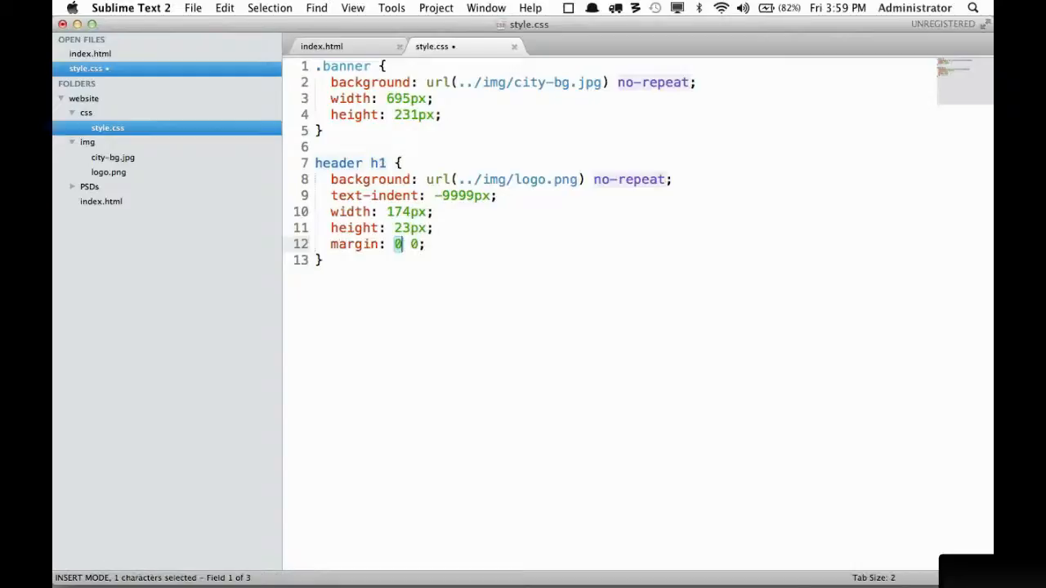
text(10px 10)
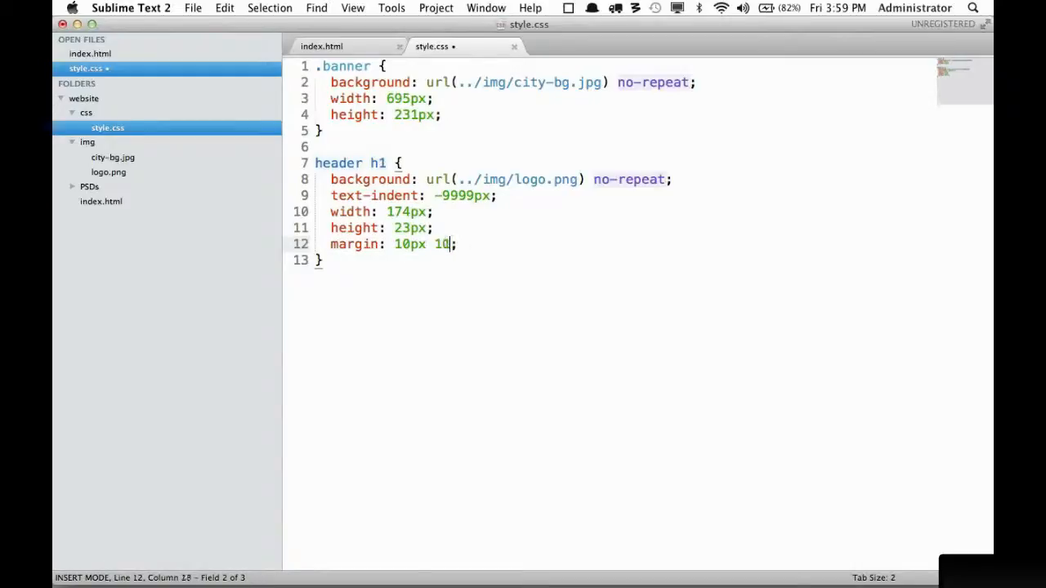
text(px)
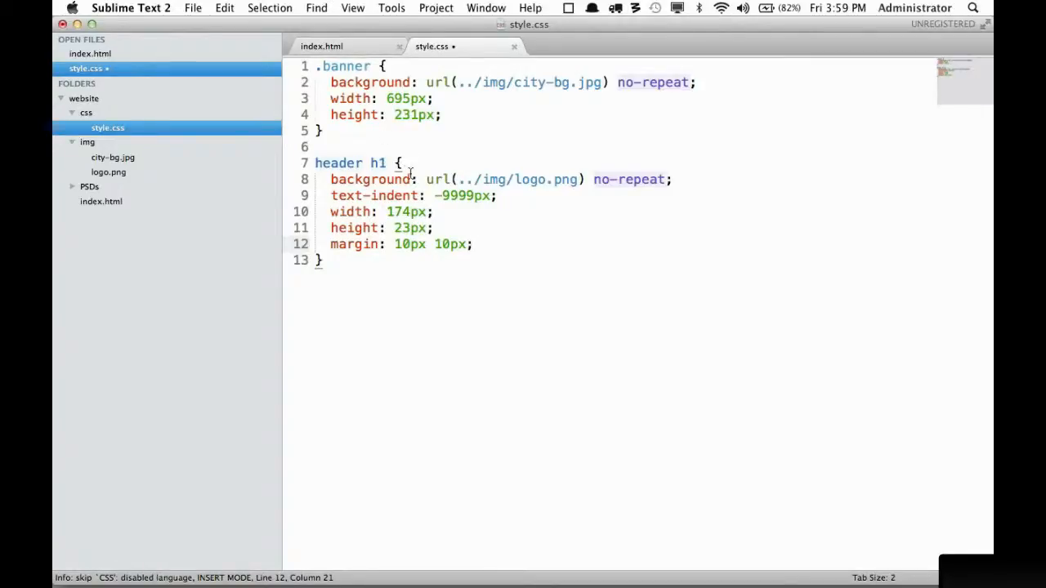
Create a new snippet template and replace its sample content with Hello World.
click(392, 7)
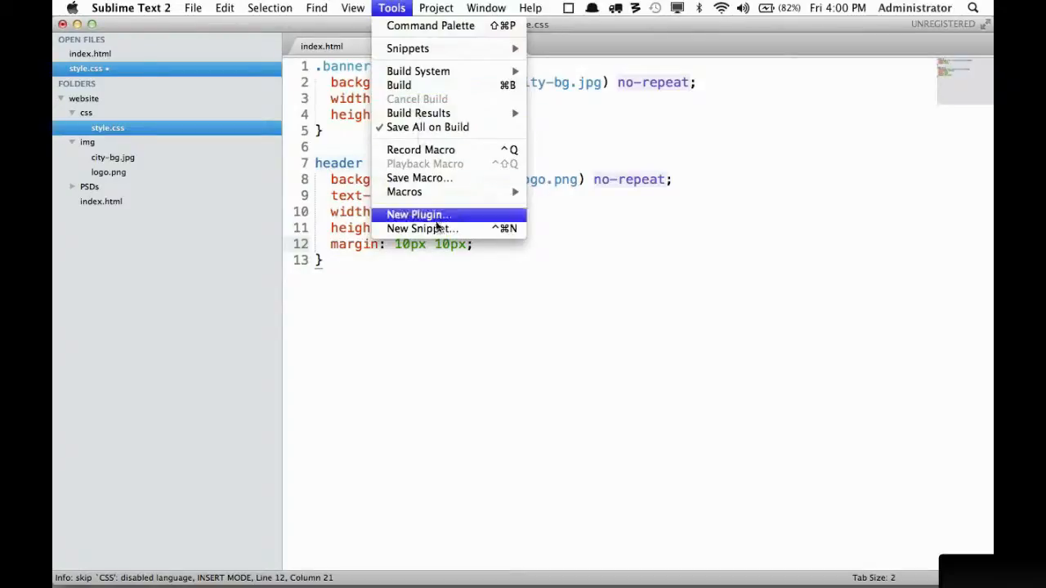
click(422, 228)
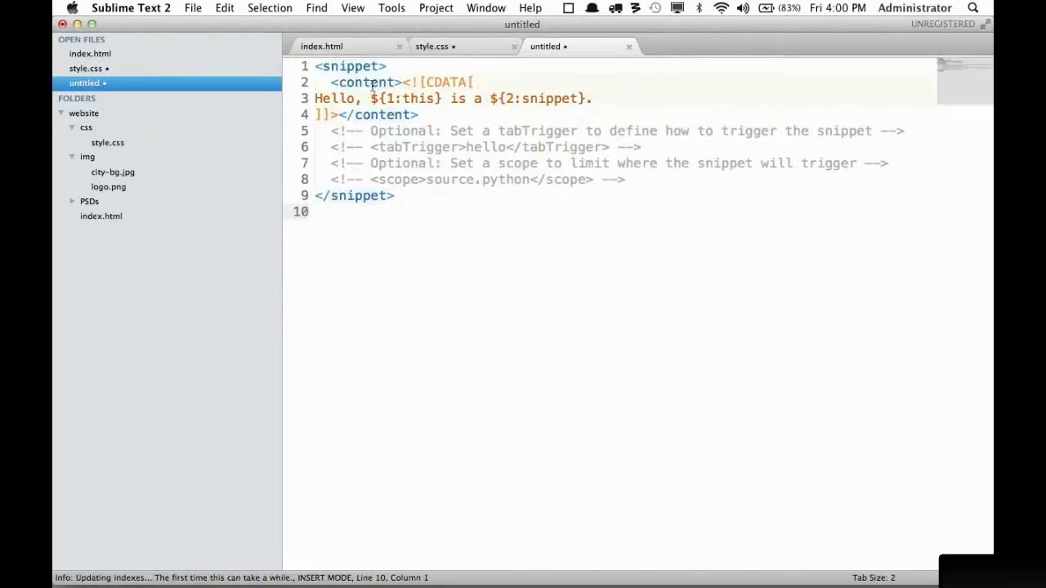
click(318, 98)
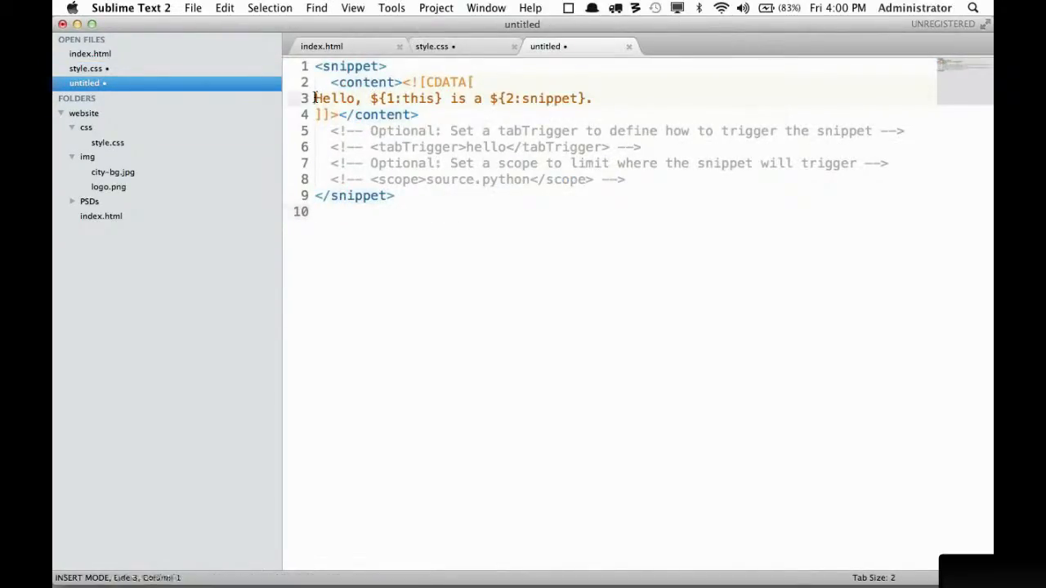
drag(315, 98, 595, 99)
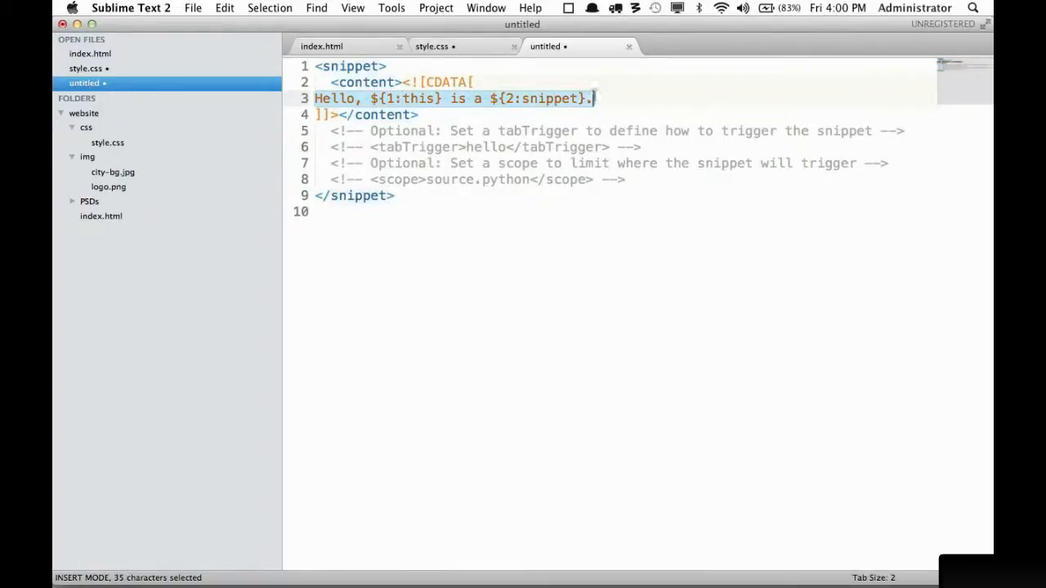
key(Return)
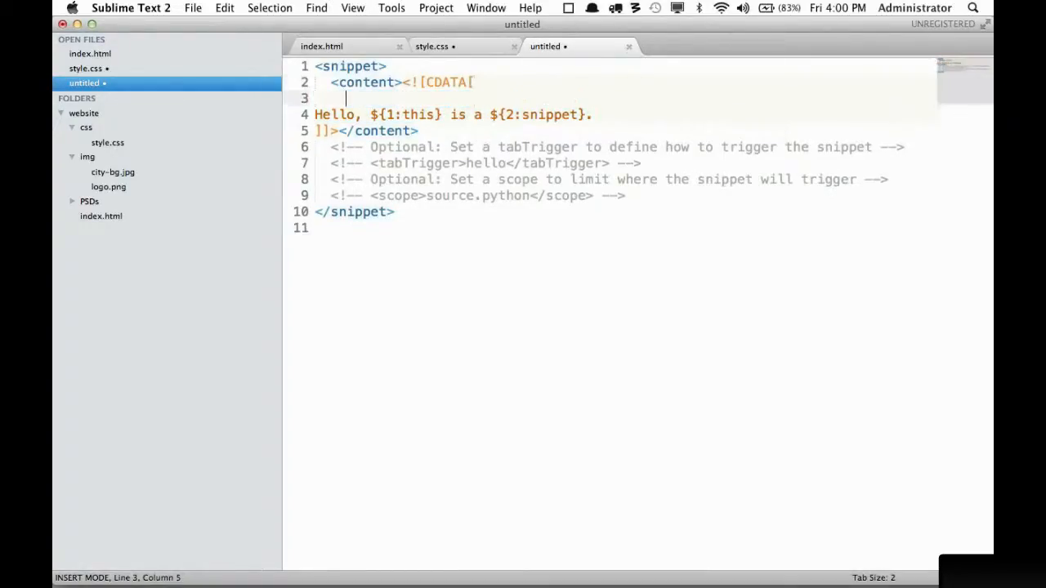
text(Hello World)
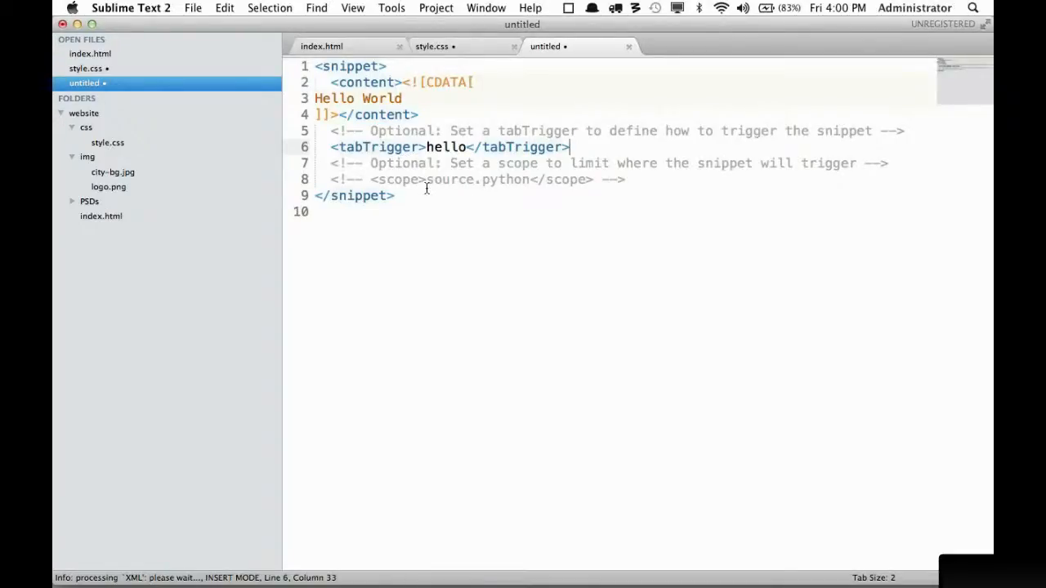
Save the snippet as hello.sublime-snippet in the User packages folder.
click(193, 7)
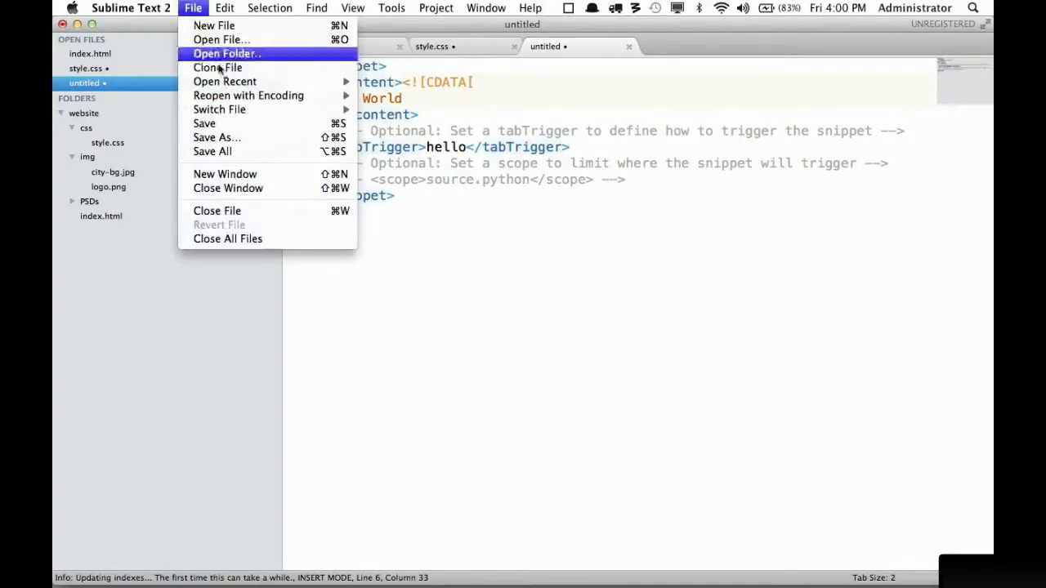
click(216, 137)
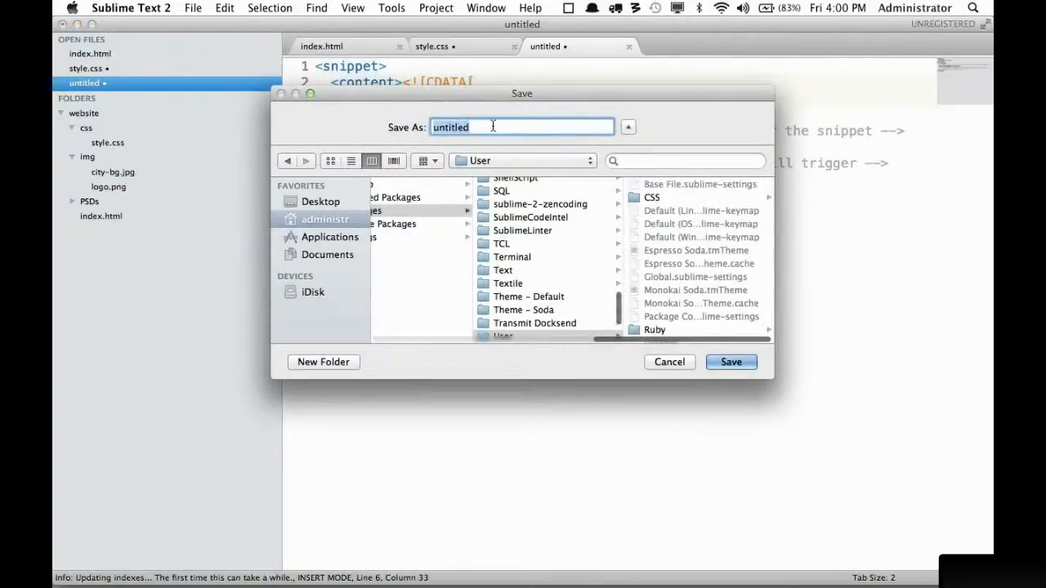
text(hello.sublime)
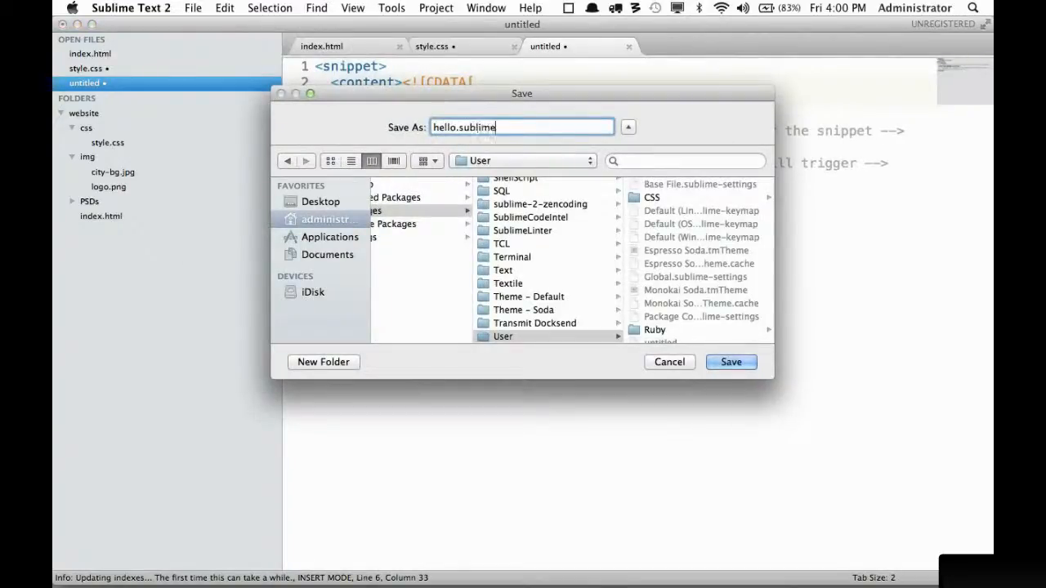
text(-snippet)
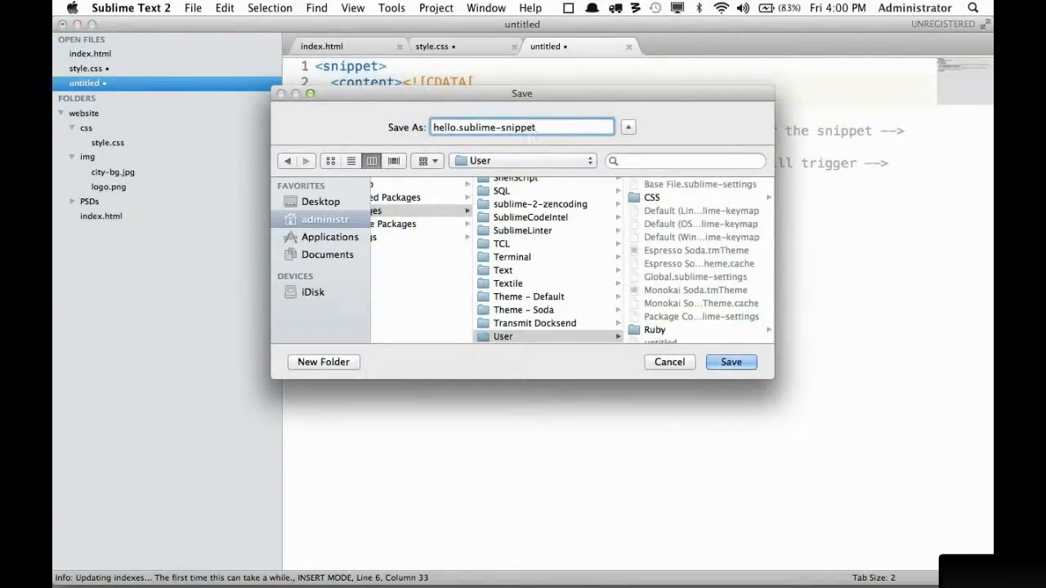
click(729, 362)
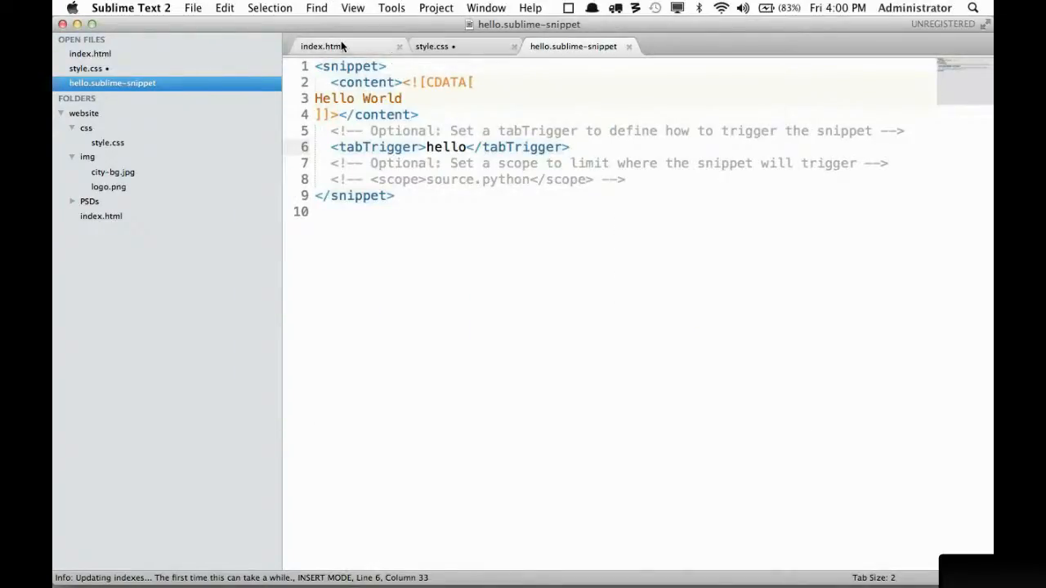
Test the hello trigger in style.css, then wrap the greeting in a ${1:Hello} placeholder.
click(433, 46)
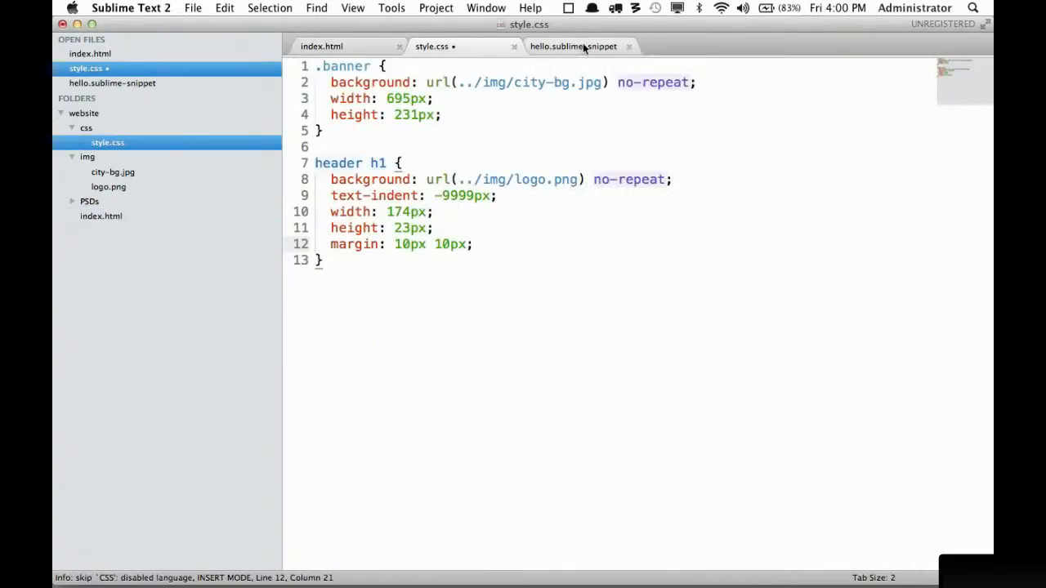
text(hello)
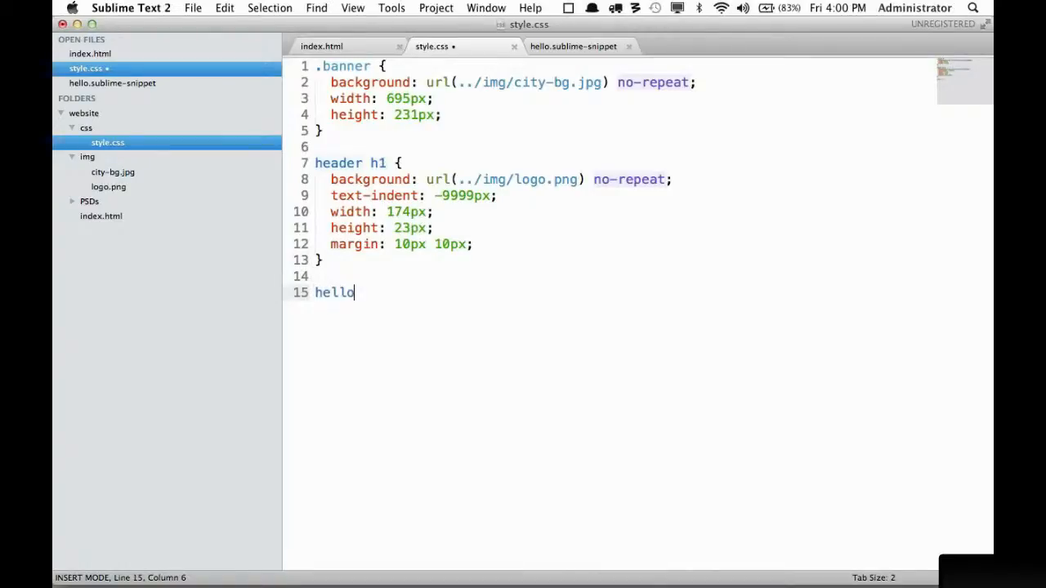
text(Hello World)
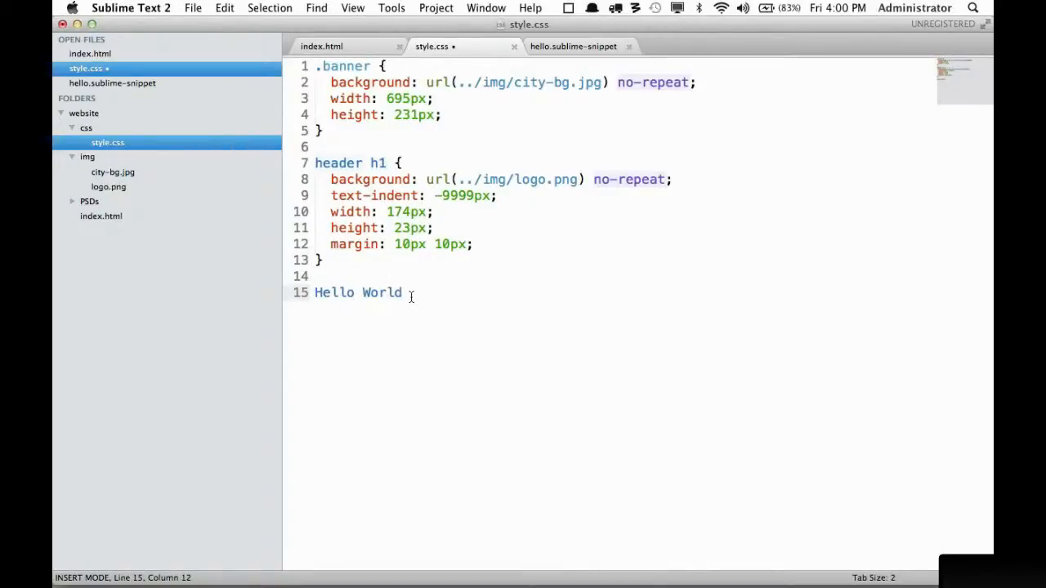
click(572, 46)
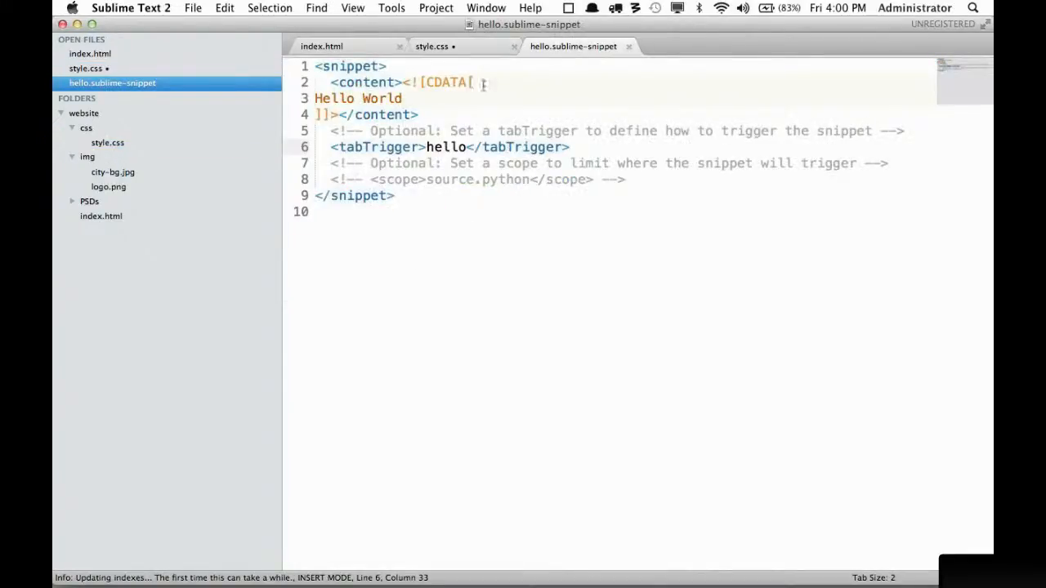
text($)
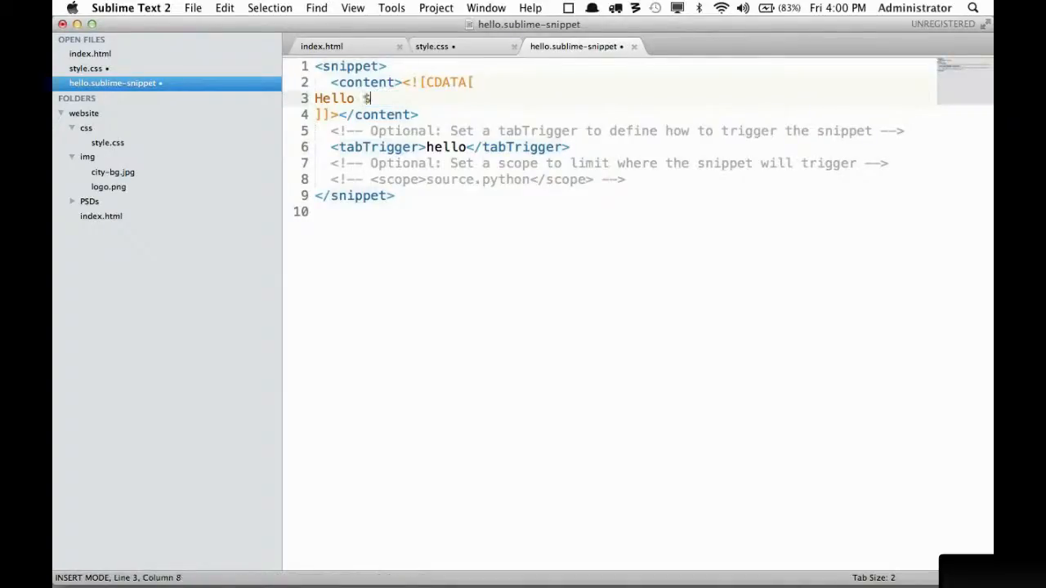
text({1:Hello})
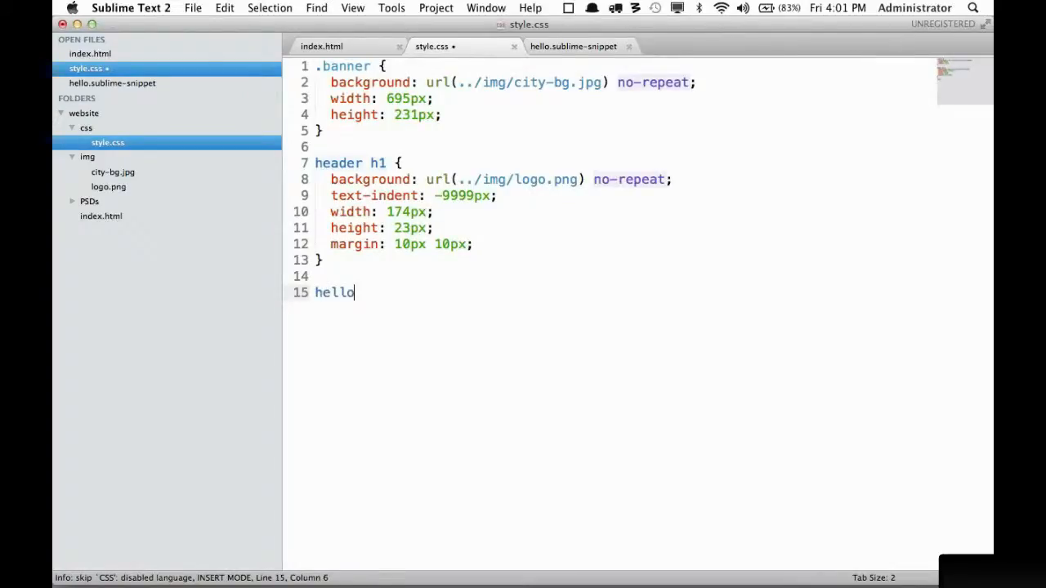
Re-test the expansion, then rewrite the content as Hello, ${1:how} are you doing, today.
key(tab)
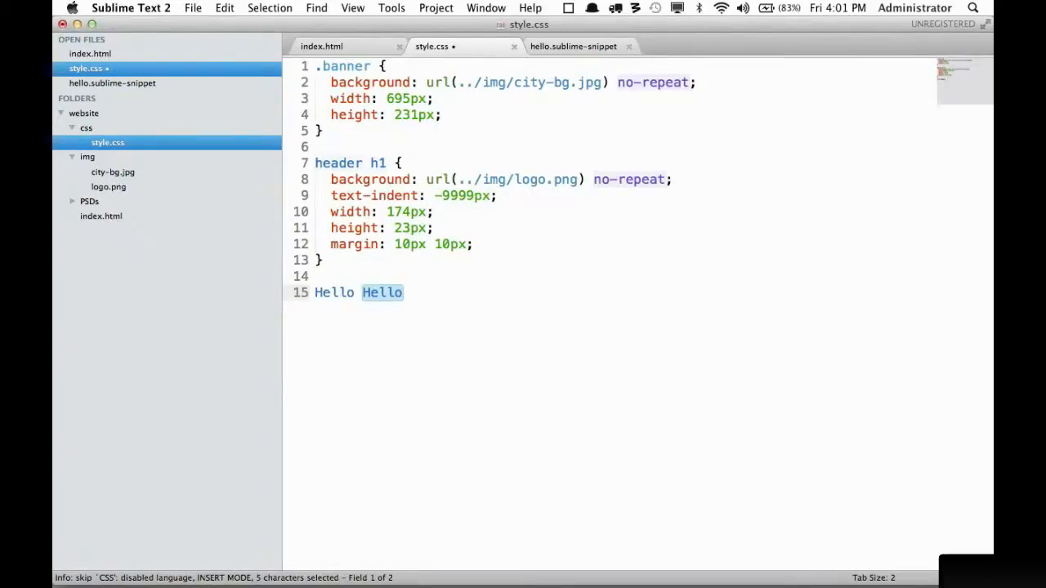
text(dsfasfasd)
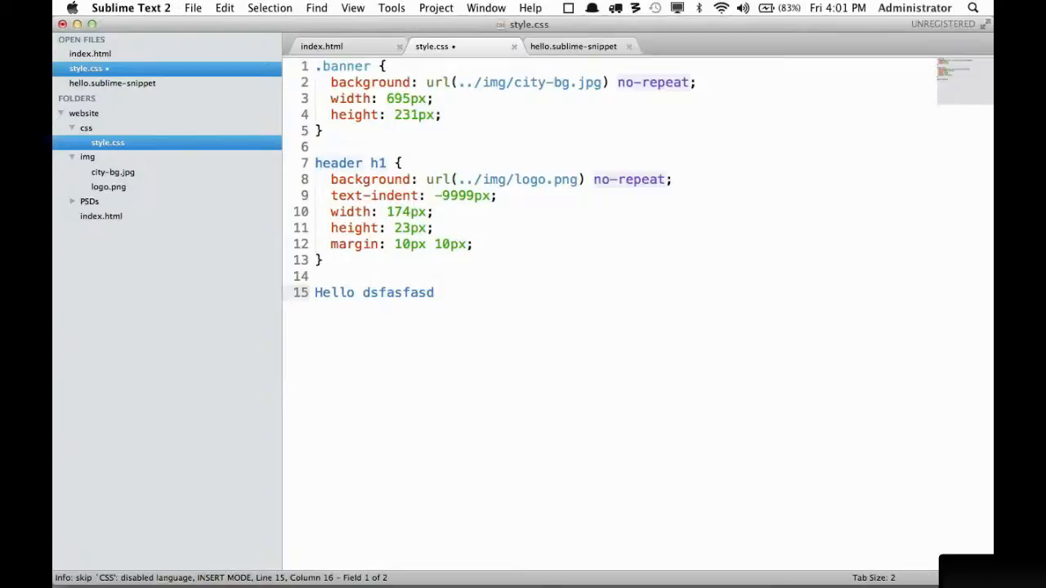
click(572, 45)
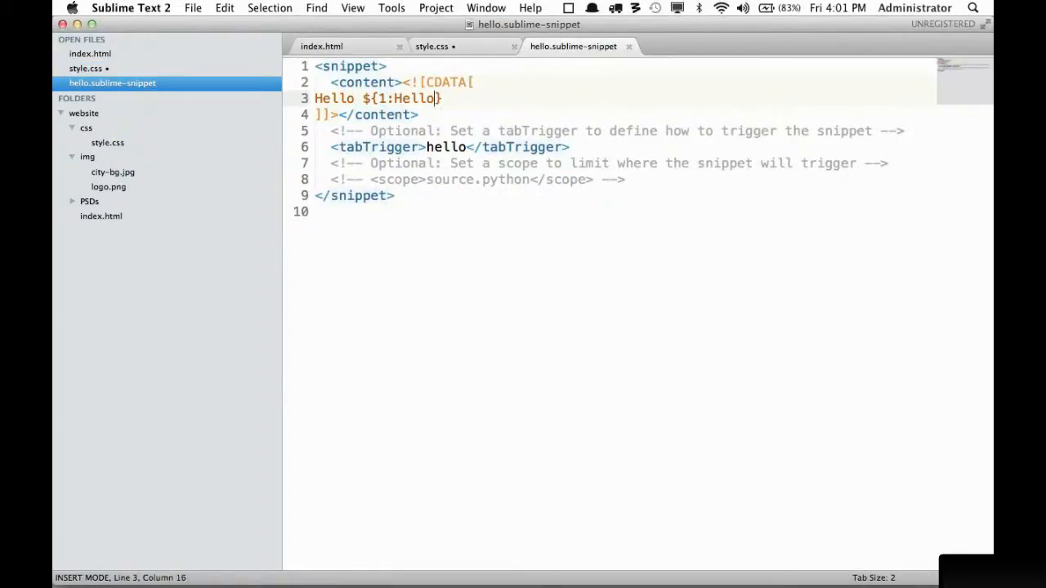
text(, ${1:how} are you doing)
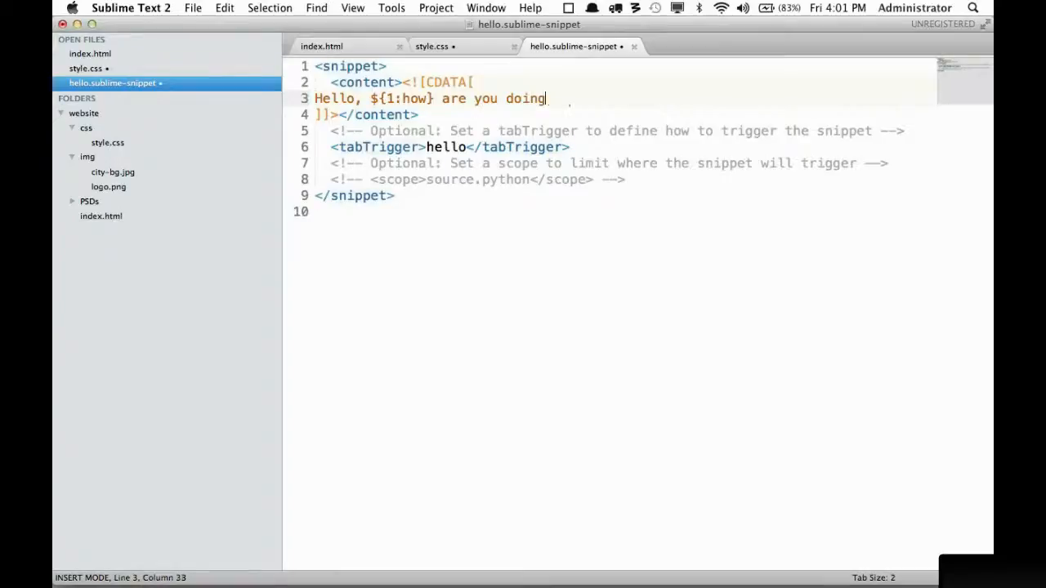
text(, today)
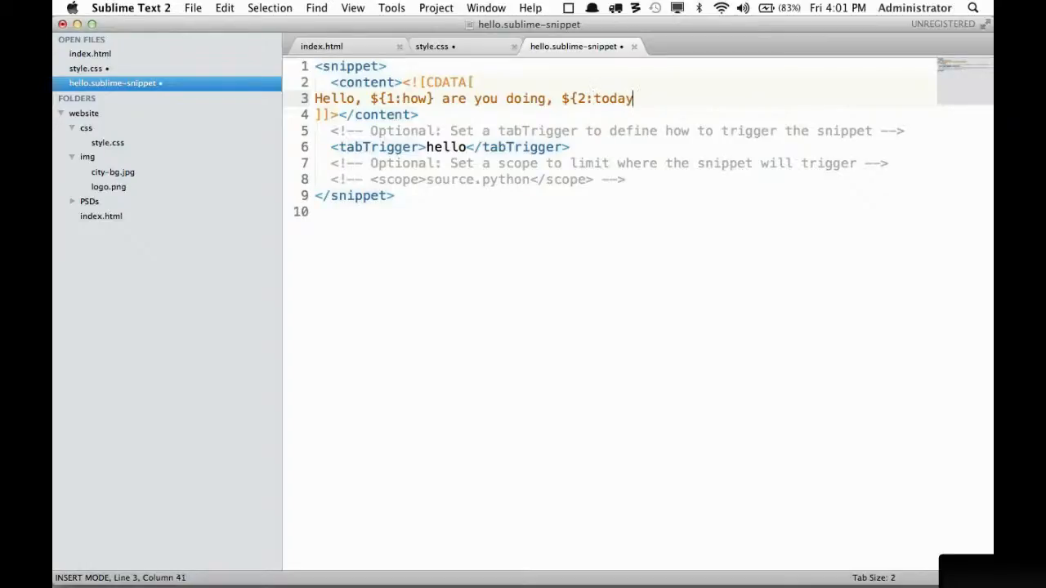
Try the greeting snippet in style.css with what and tomorrow, then clear the trial line.
click(431, 46)
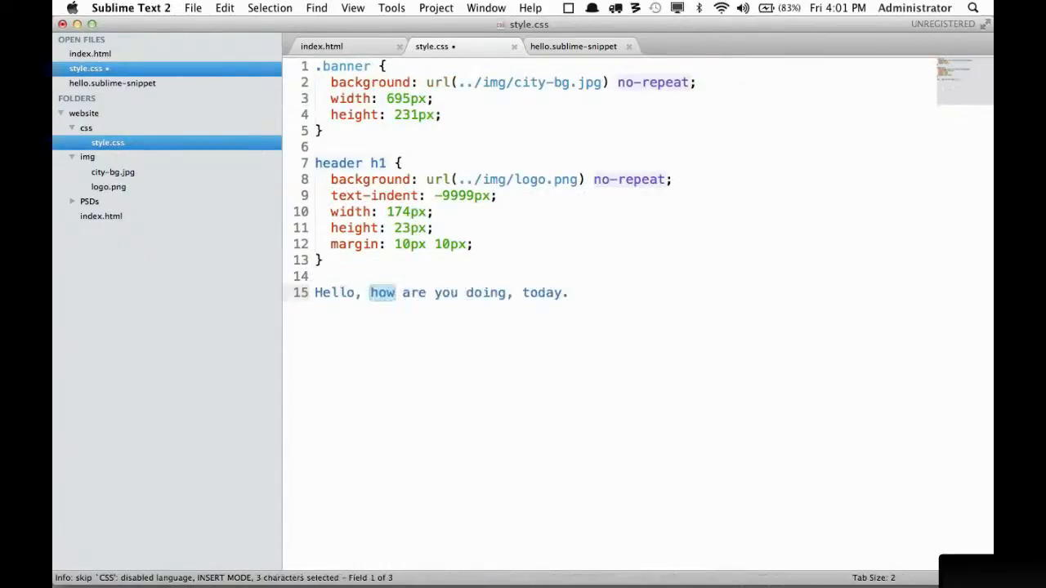
mouse_move(494, 264)
text(wha)
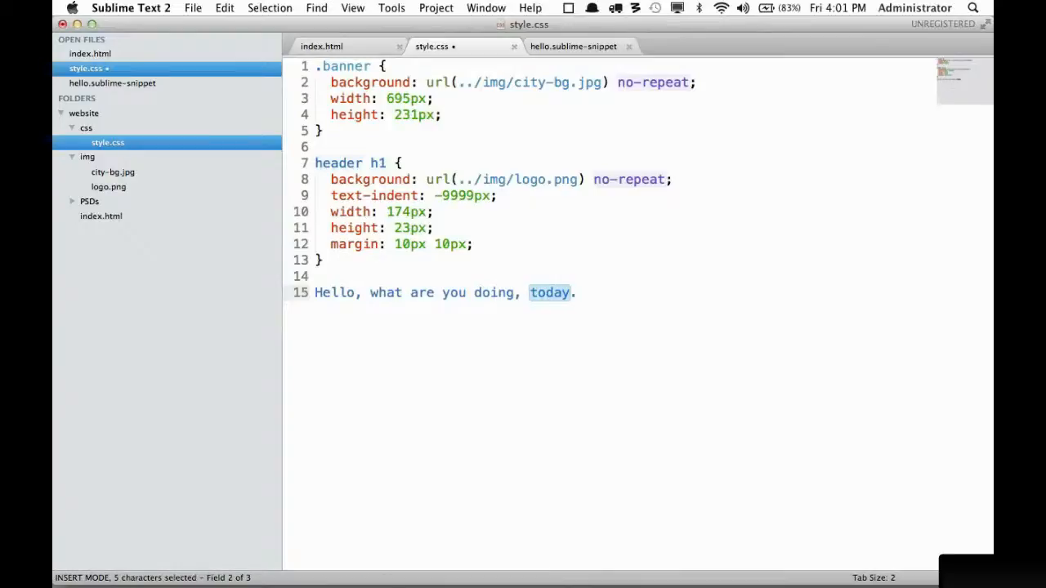
text(tomorrow)
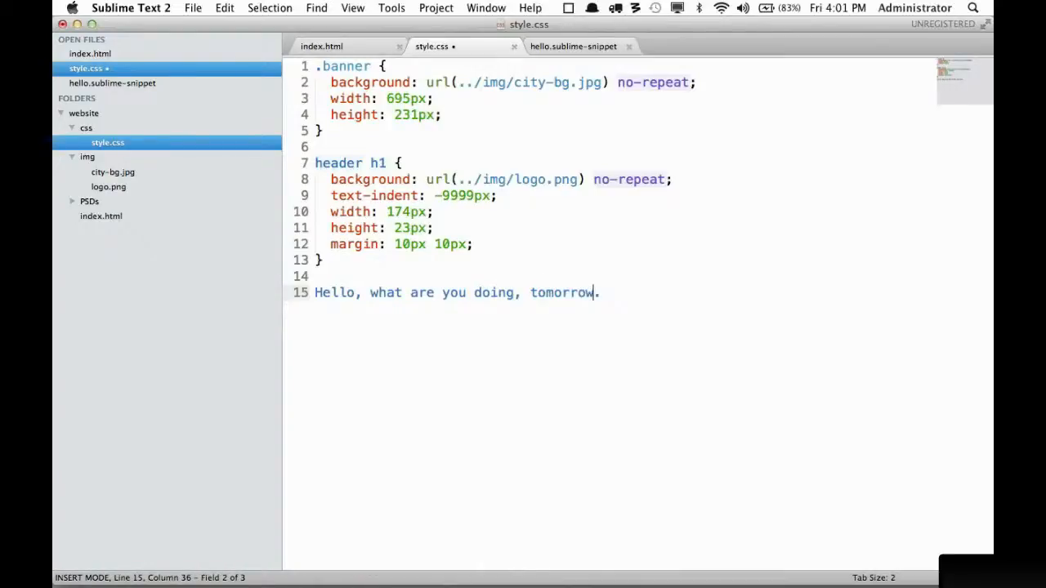
triple_click(454, 293)
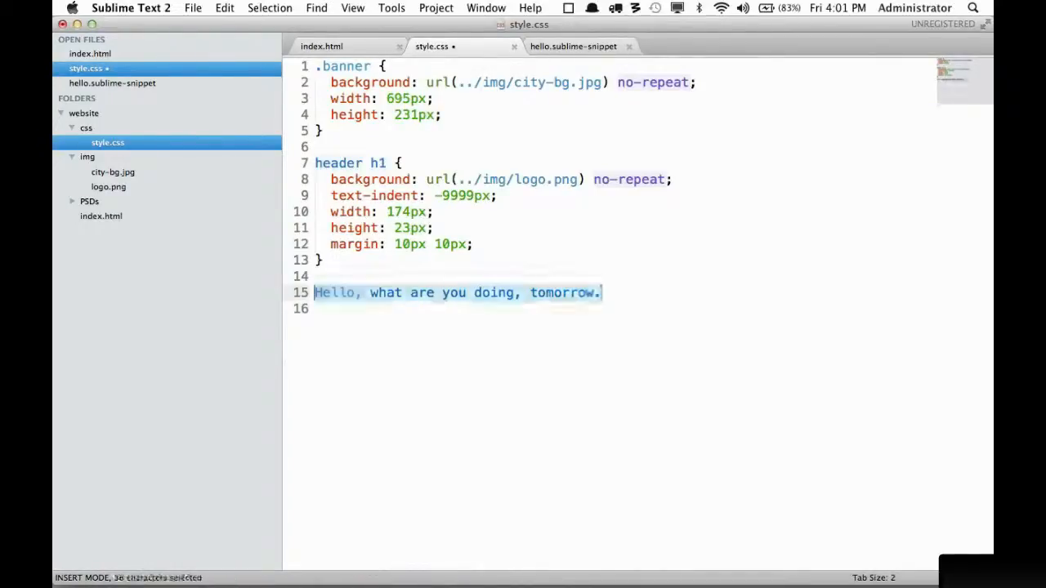
click(572, 46)
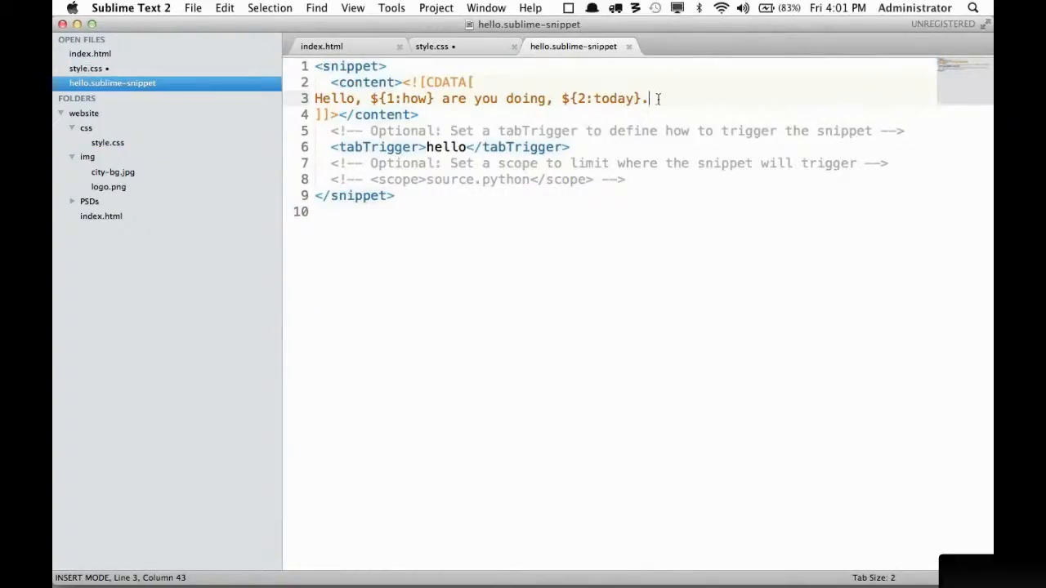
Make the snippet content margin: ${1:0} ${2:0}; and delete the Hello line.
click(432, 46)
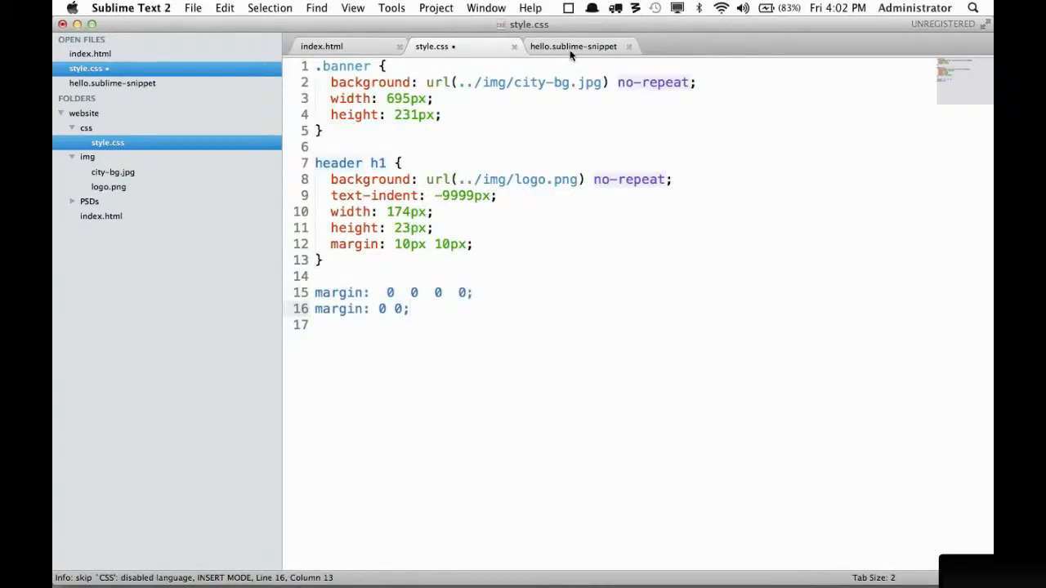
click(573, 46)
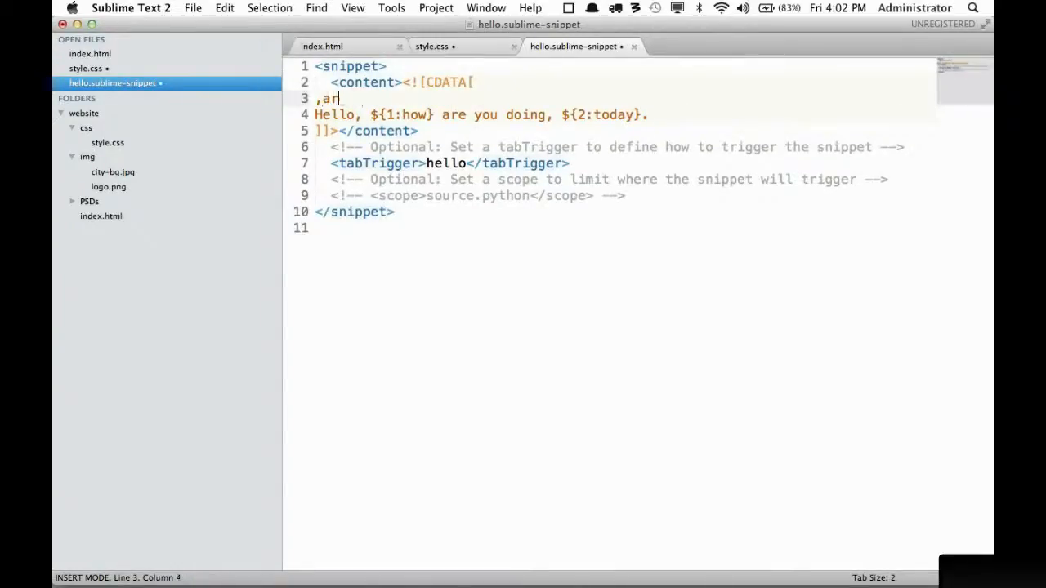
text(margin: 0)
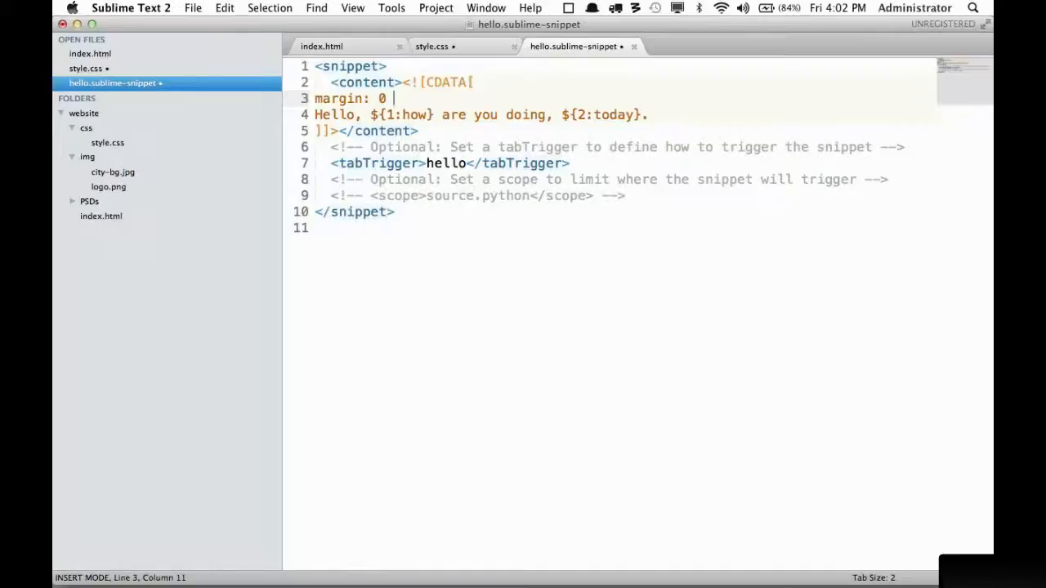
text(0;)
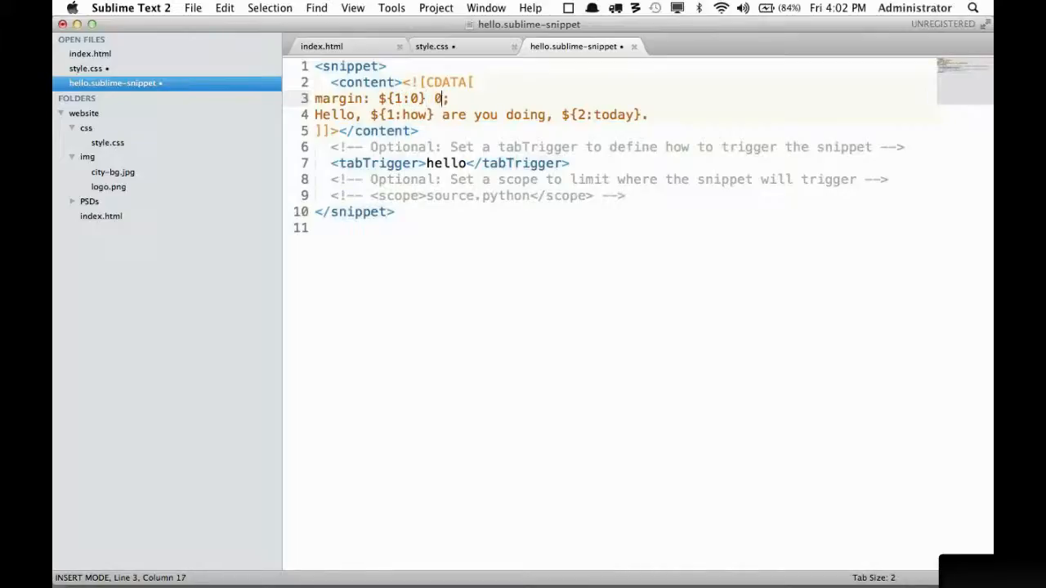
text(${2:0})
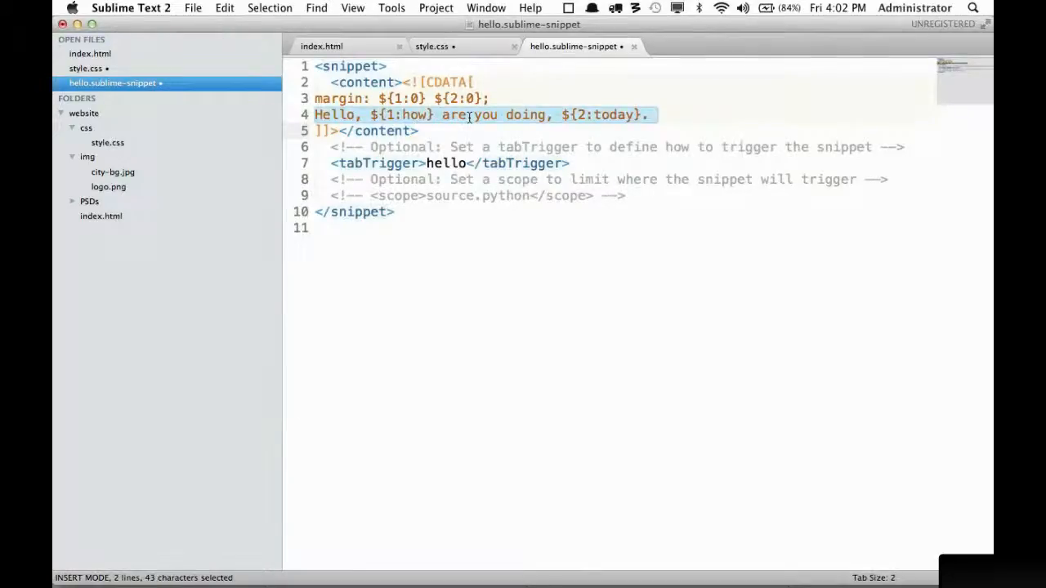
key(delete)
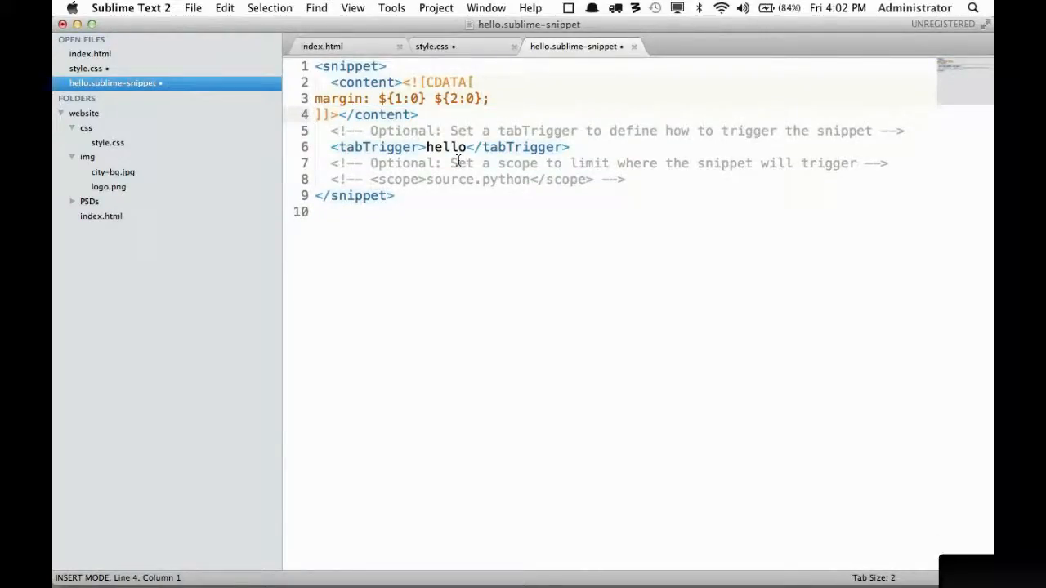
double_click(447, 147)
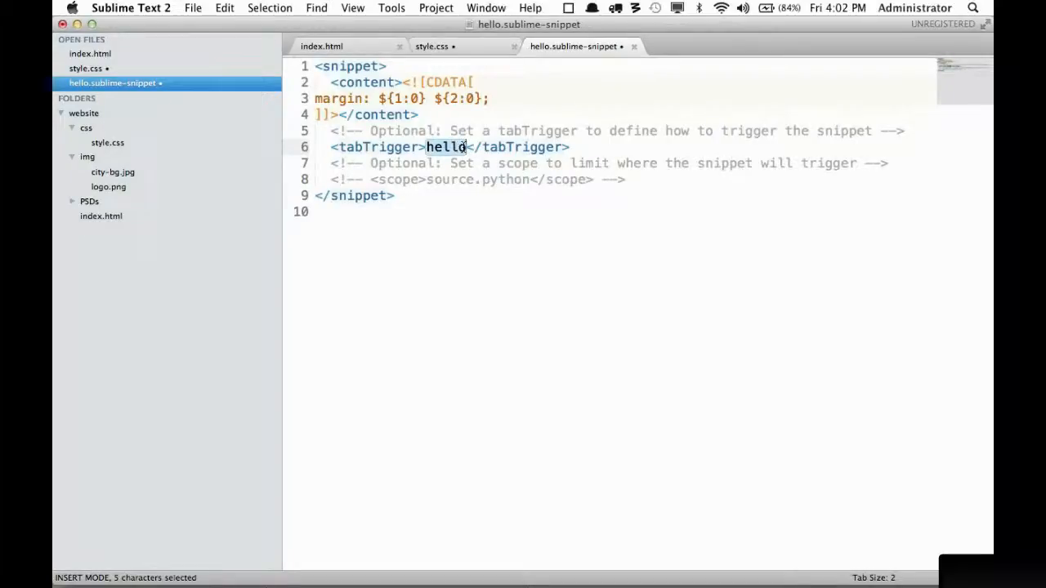
Enable the source.python scope line and test the hello trigger in style.css.
click(455, 178)
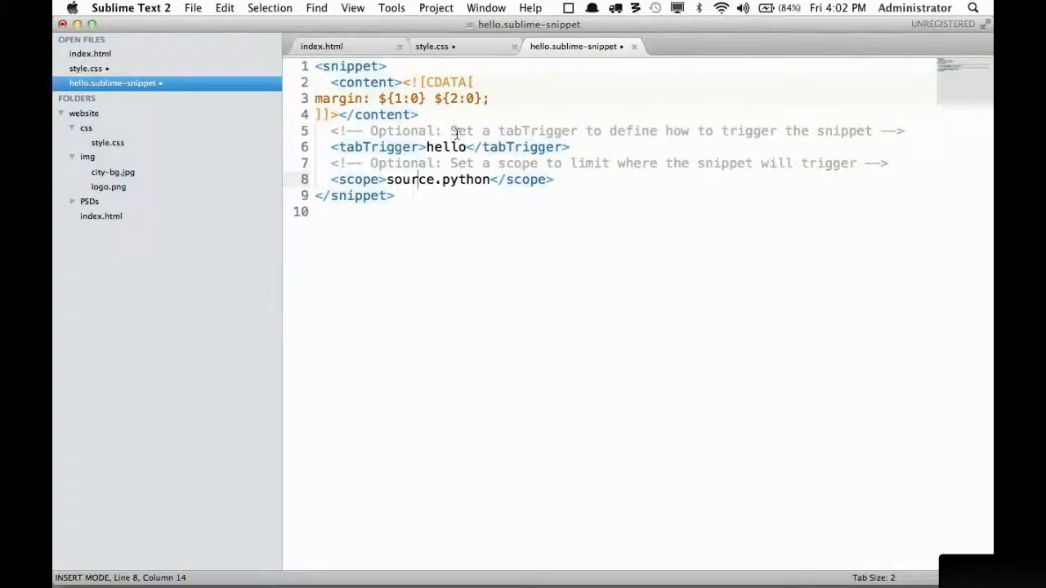
double_click(412, 178)
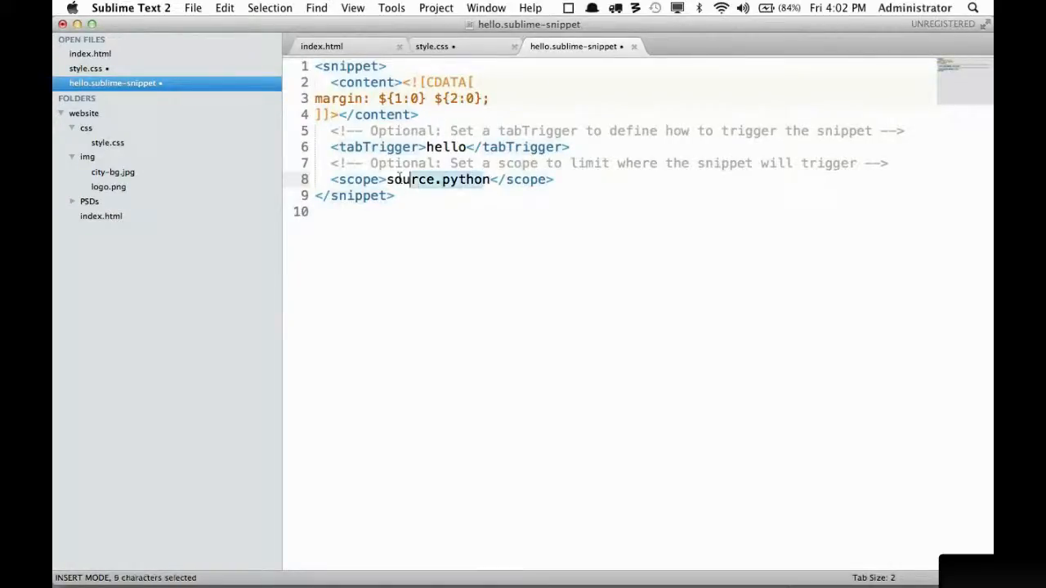
click(435, 46)
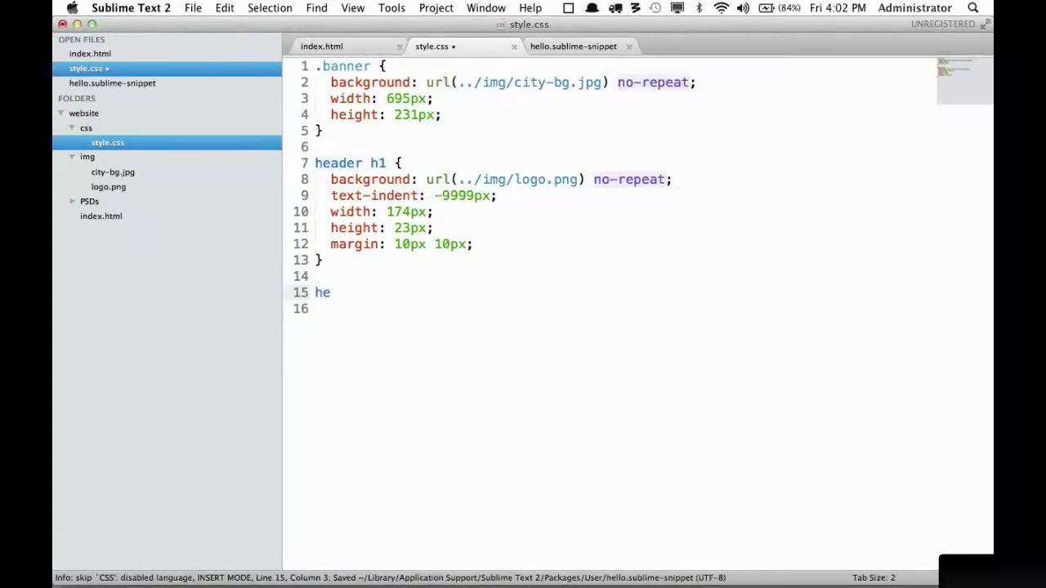
text(llo)
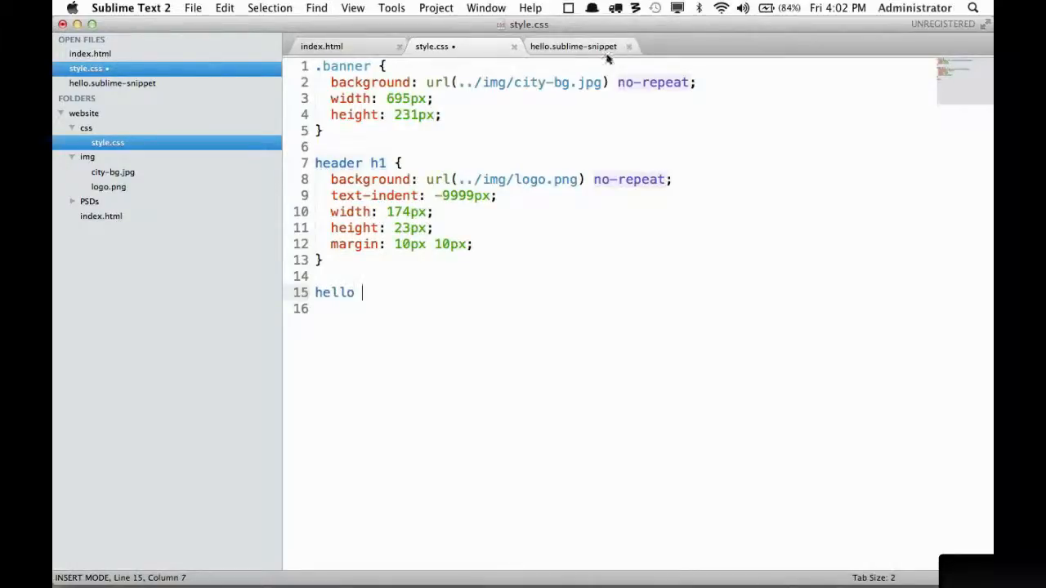
Clear the test text and comment the scope line out again in the snippet.
click(572, 46)
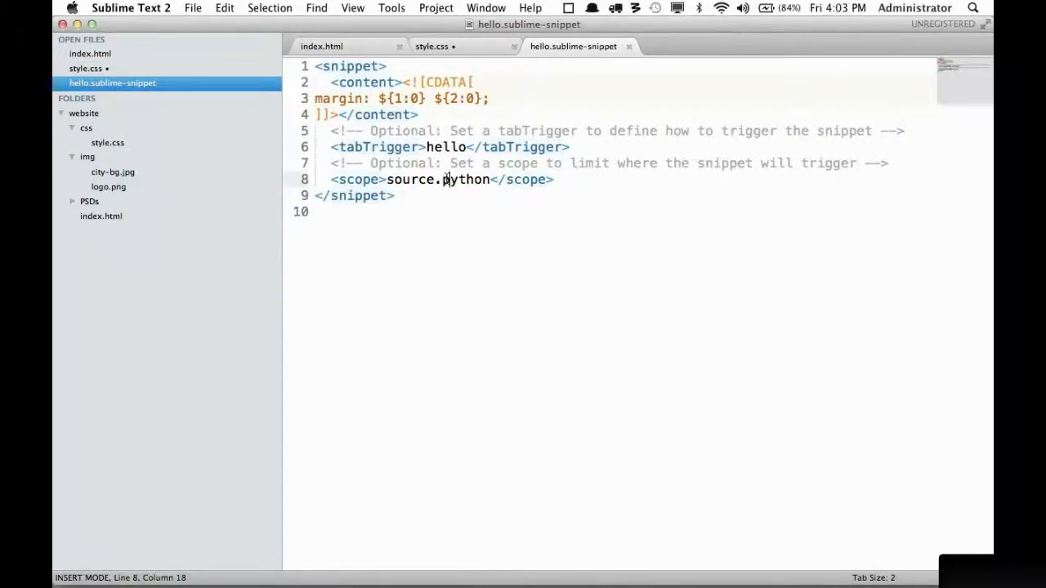
click(433, 46)
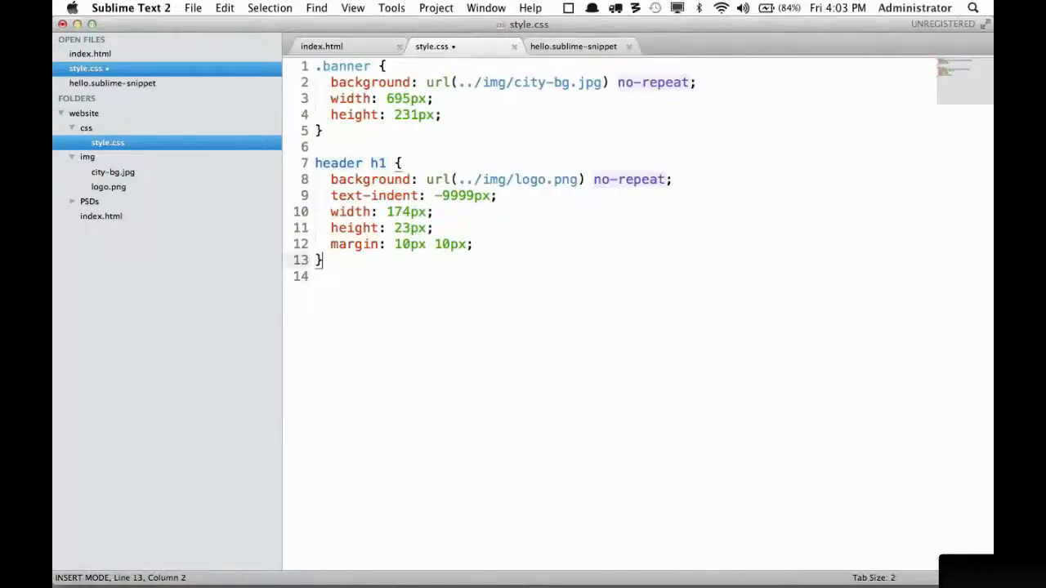
click(572, 46)
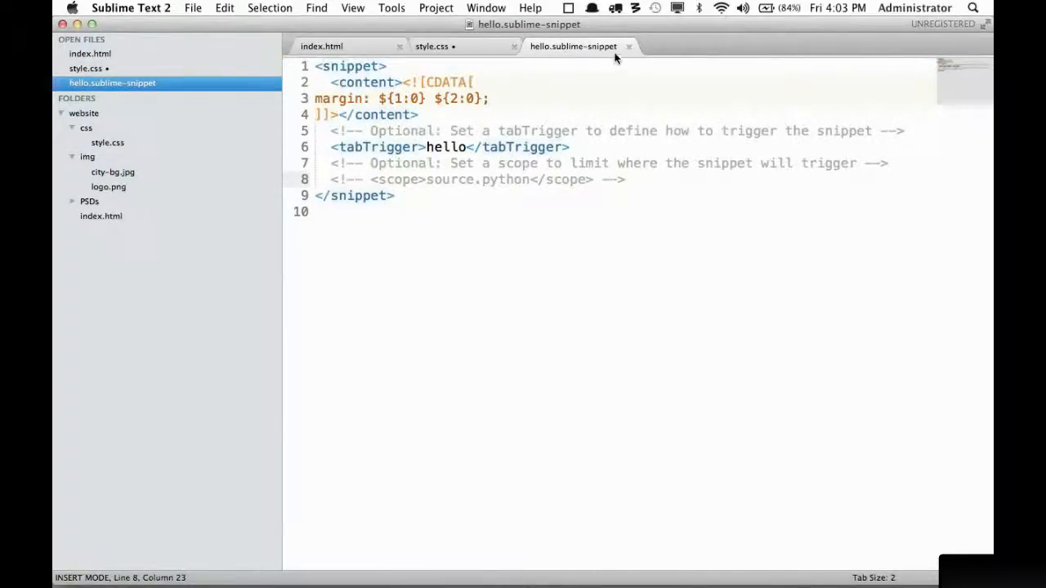